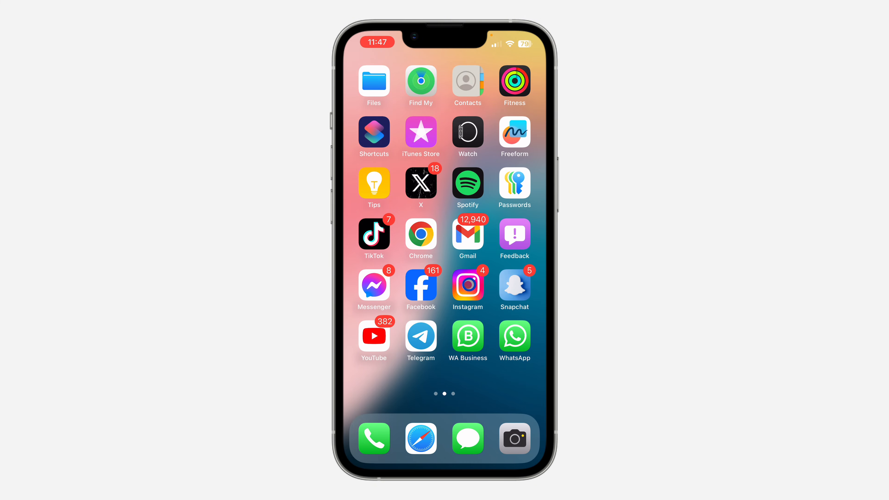
Step: Launch Instagram from the Home Screen to reach the home feed
{"action": "left_click", "coordinate": [467, 286]}
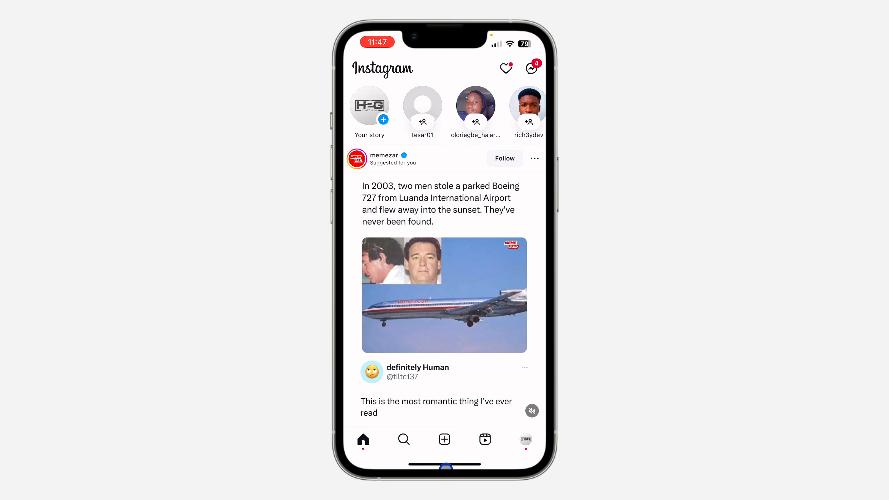
Step: Start a new post from the create button and switch it to Story mode
{"action": "left_click", "coordinate": [444, 439]}
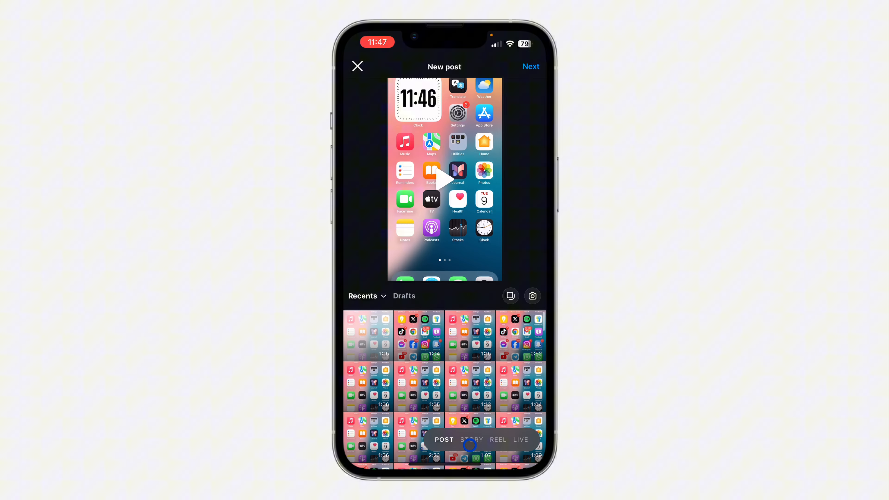
{"action": "left_click", "coordinate": [470, 439]}
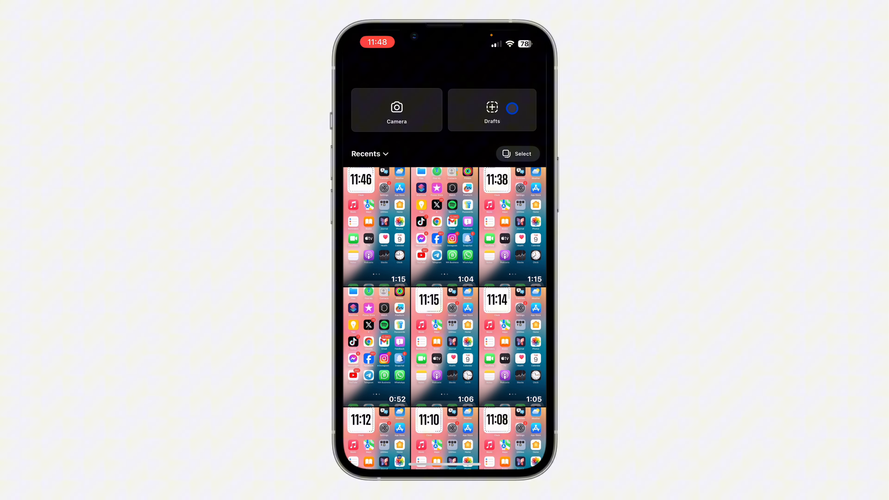
Step: Go into the saved story Drafts and enter Select mode to pick drafts
{"action": "left_click", "coordinate": [492, 110]}
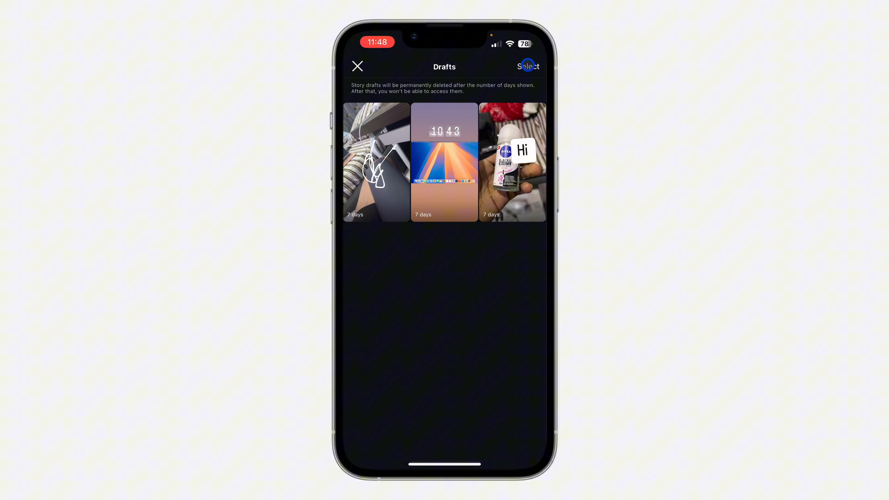
{"action": "left_click", "coordinate": [528, 66]}
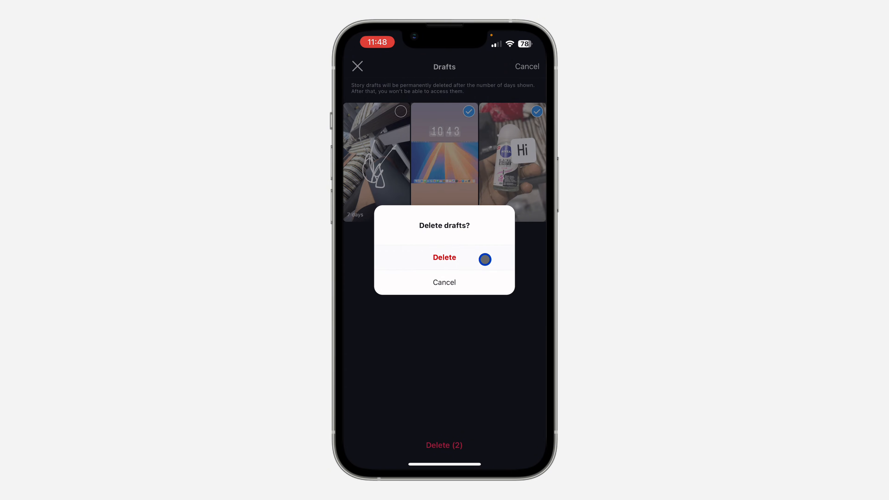
Step: Confirm deleting the two selected drafts, leaving only the scribbled one
{"action": "left_click", "coordinate": [445, 257]}
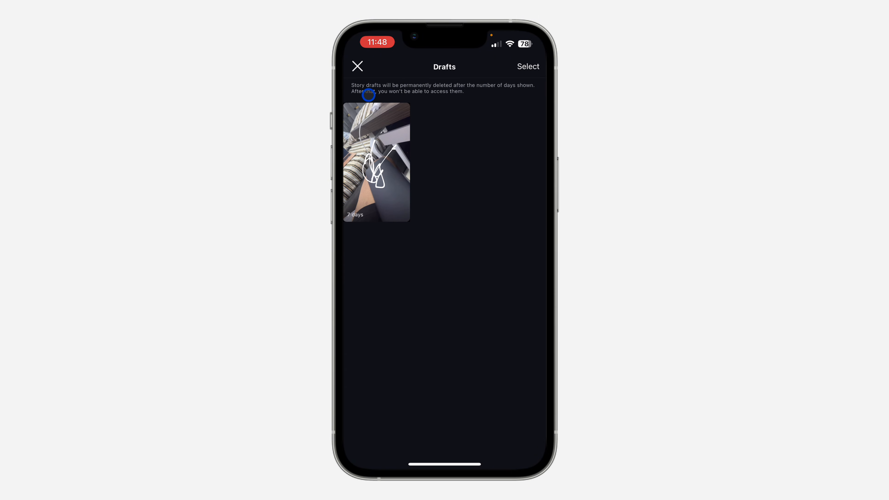